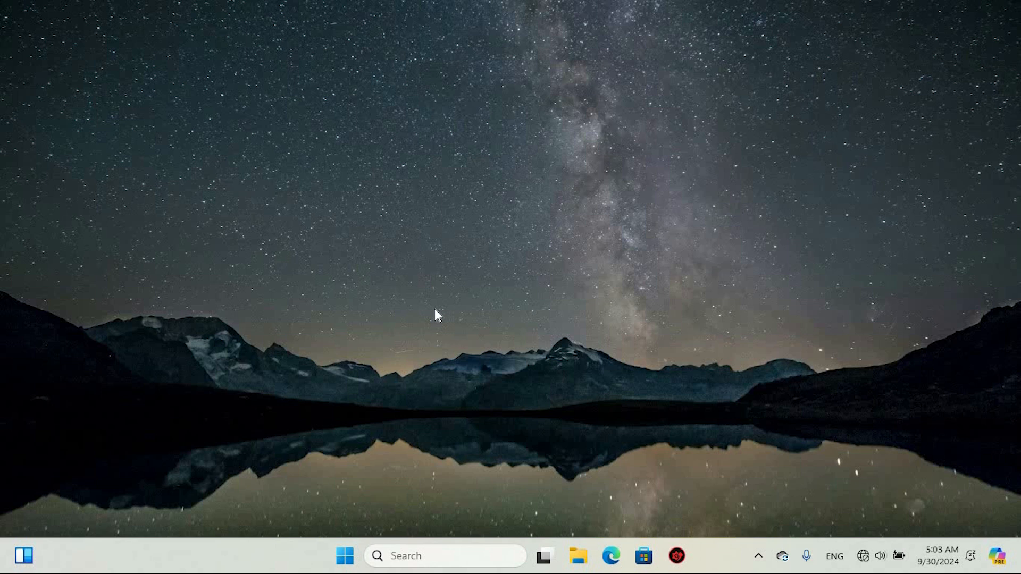
{"action": "mouse_move", "coordinate": [501, 334]}
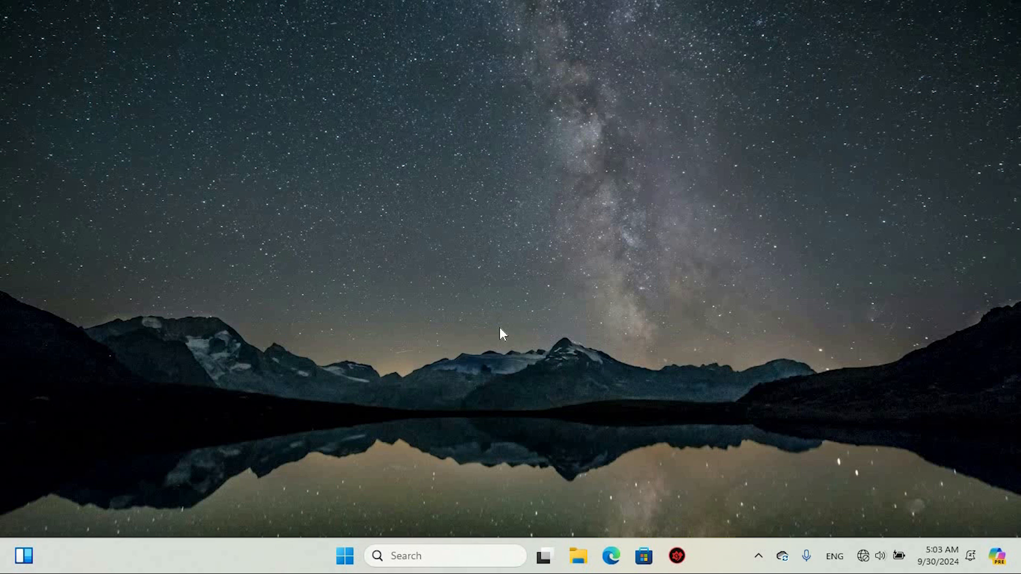
{"action": "mouse_move", "coordinate": [504, 340]}
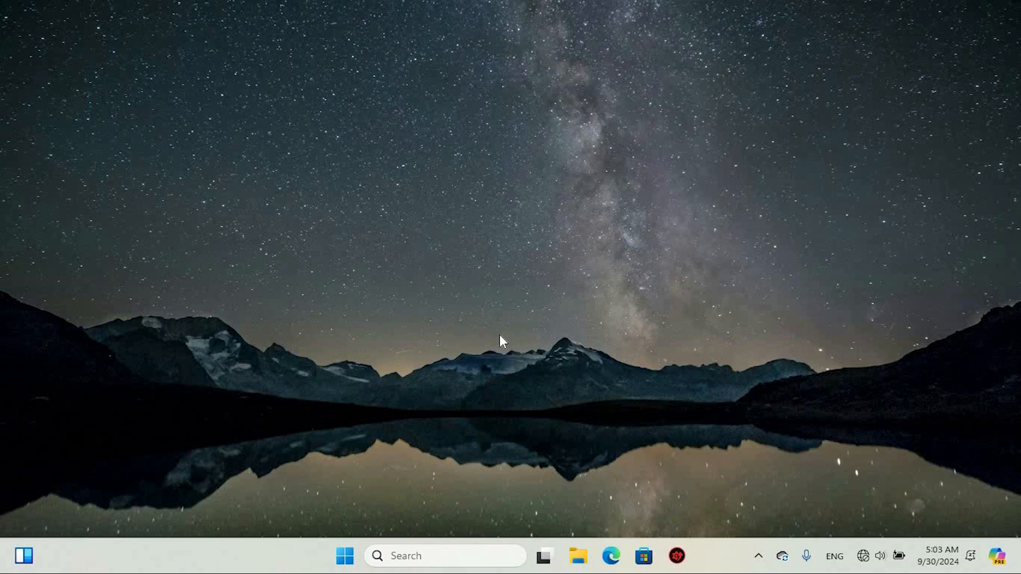
{"action": "mouse_move", "coordinate": [610, 358]}
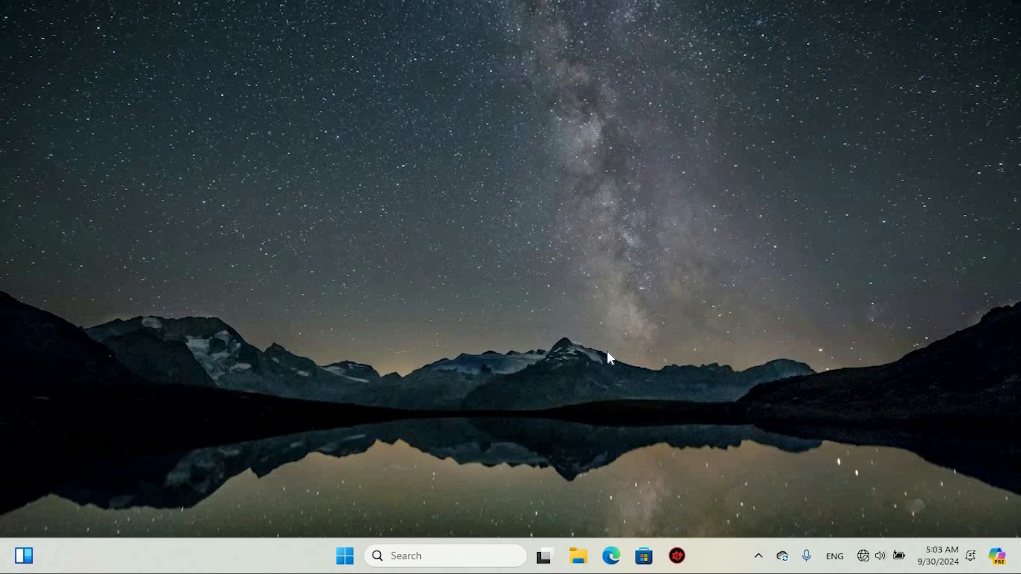
{"action": "mouse_move", "coordinate": [652, 345]}
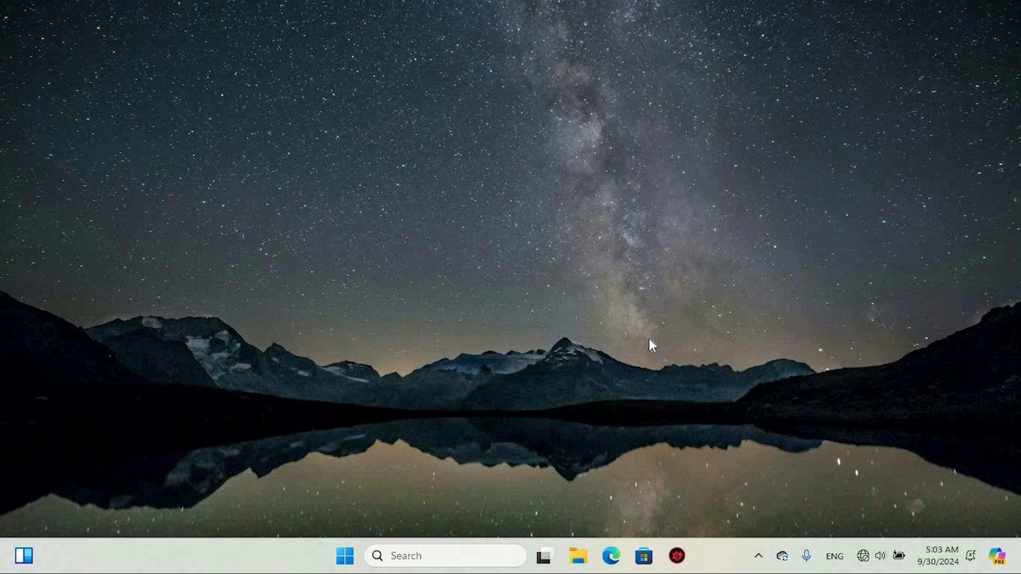
{"action": "mouse_move", "coordinate": [641, 347]}
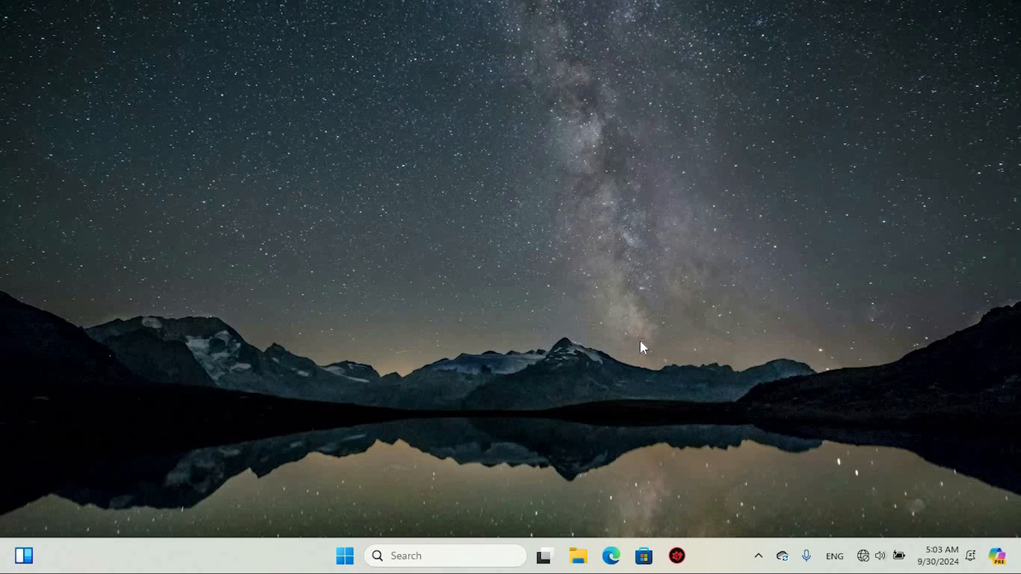
- Find and launch Control Panel through taskbar search
{"action": "left_click", "coordinate": [445, 555]}
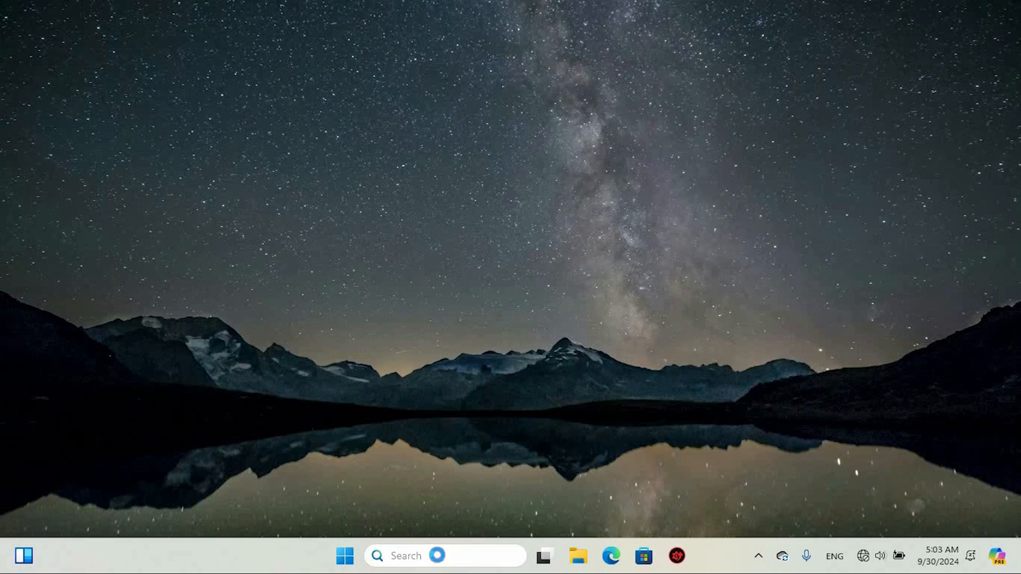
{"action": "type", "text": "control Panel"}
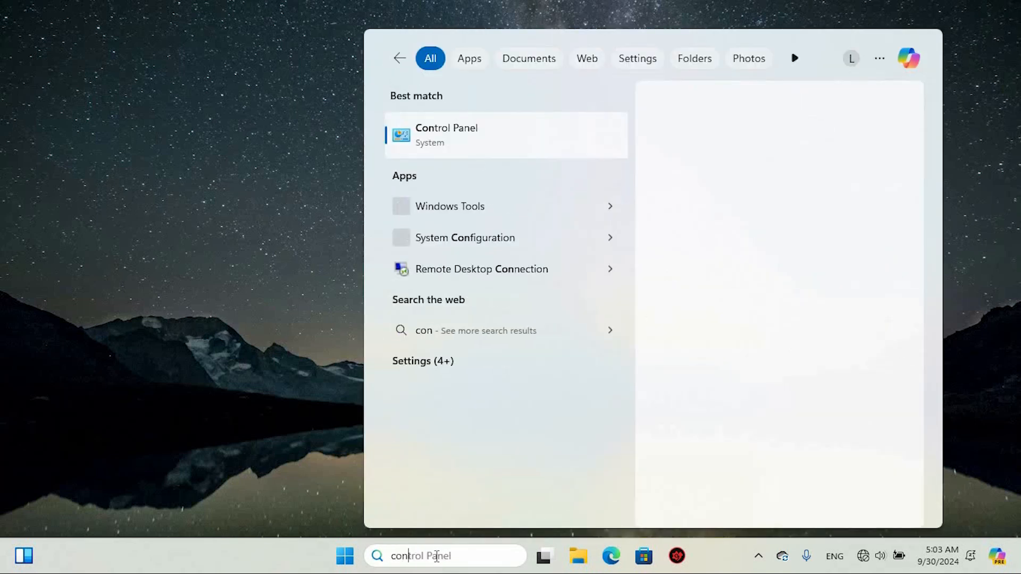
{"action": "left_click", "coordinate": [447, 135]}
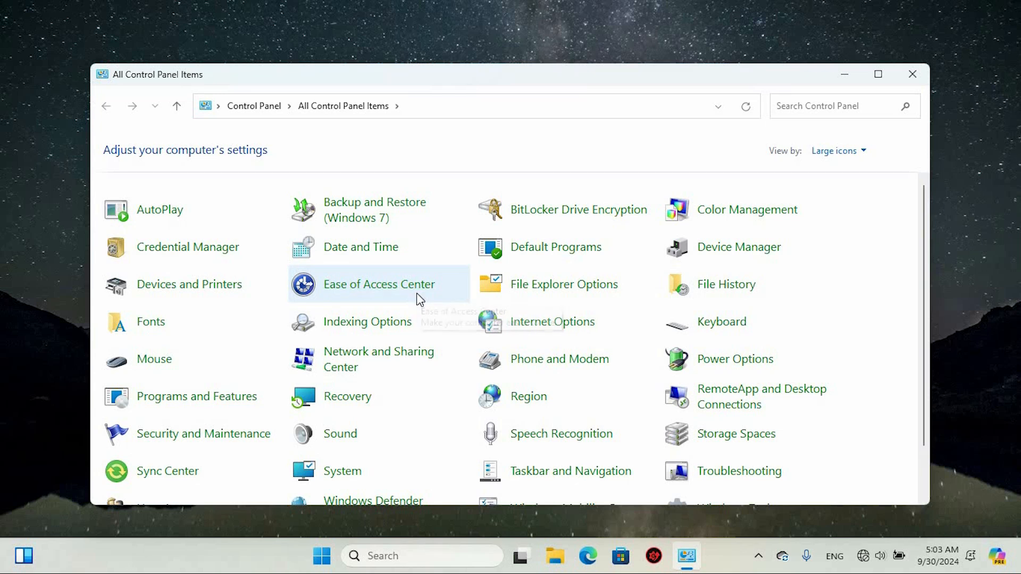
- In Mouse Properties, toggle ClickLock on and back off, leaving it disabled
{"action": "scroll", "scroll_direction": "down", "scroll_amount": 3}
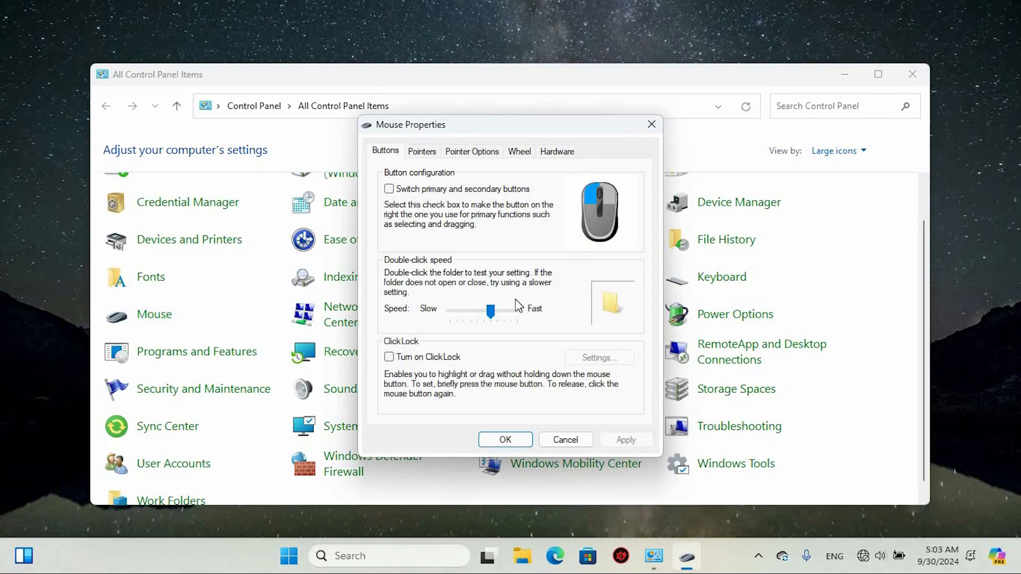
{"action": "left_click", "coordinate": [389, 358]}
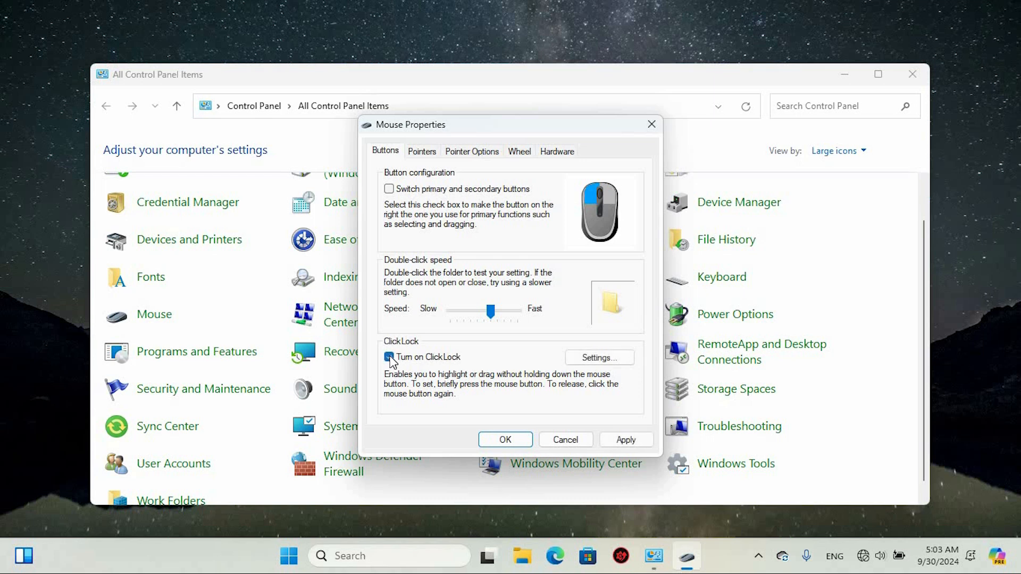
{"action": "left_click", "coordinate": [389, 357]}
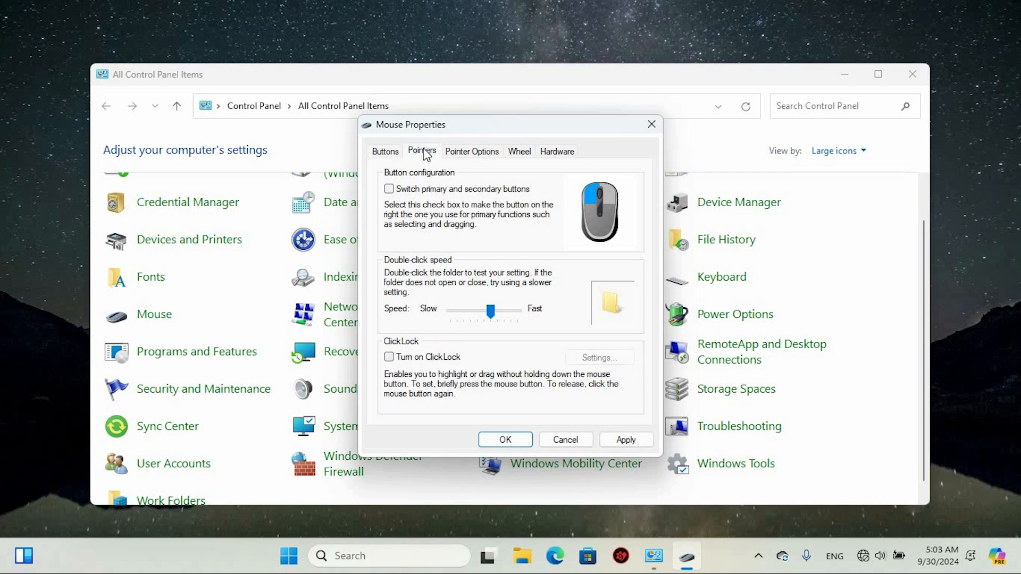
- Review the pointer scheme, then show the Pointer Options for speed, snap-to and visibility
{"action": "left_click", "coordinate": [421, 151]}
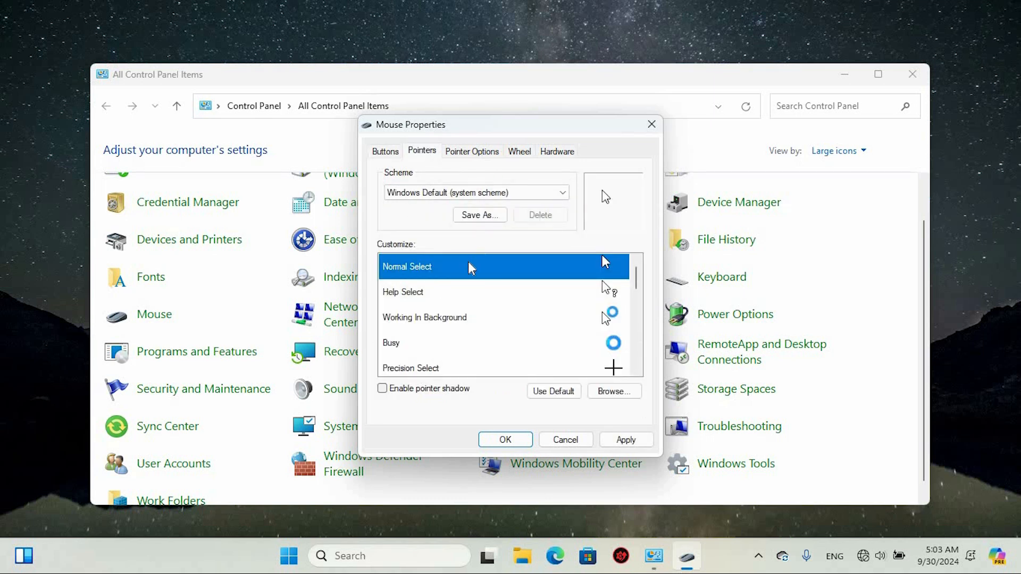
{"action": "left_click", "coordinate": [471, 151]}
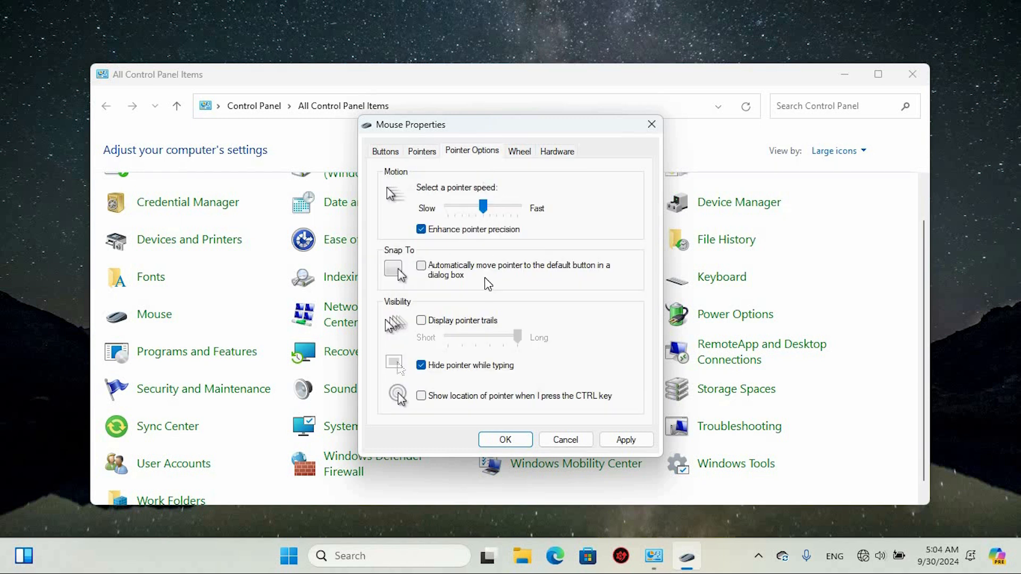
{"action": "mouse_move", "coordinate": [479, 251]}
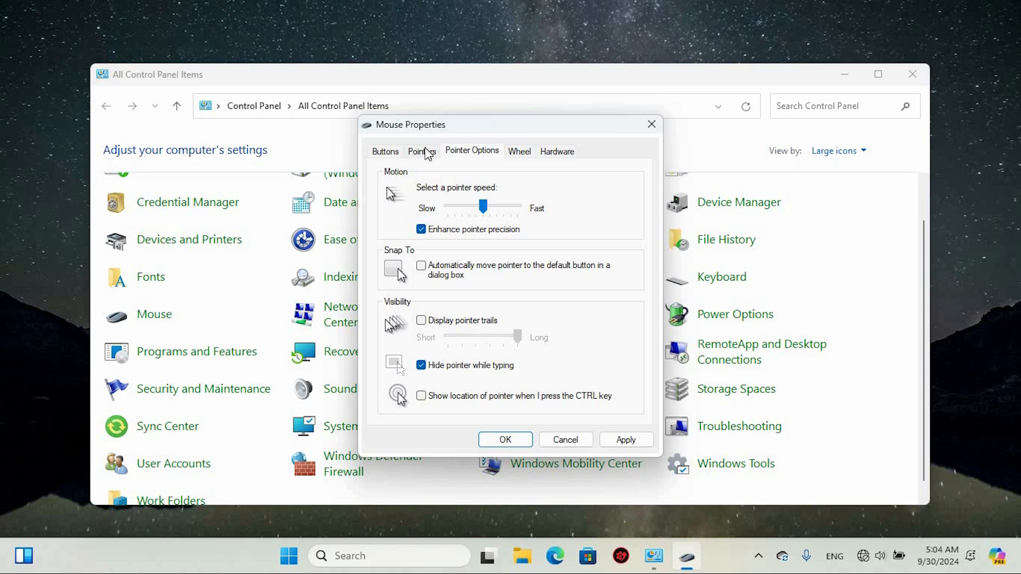
{"action": "mouse_move", "coordinate": [519, 154]}
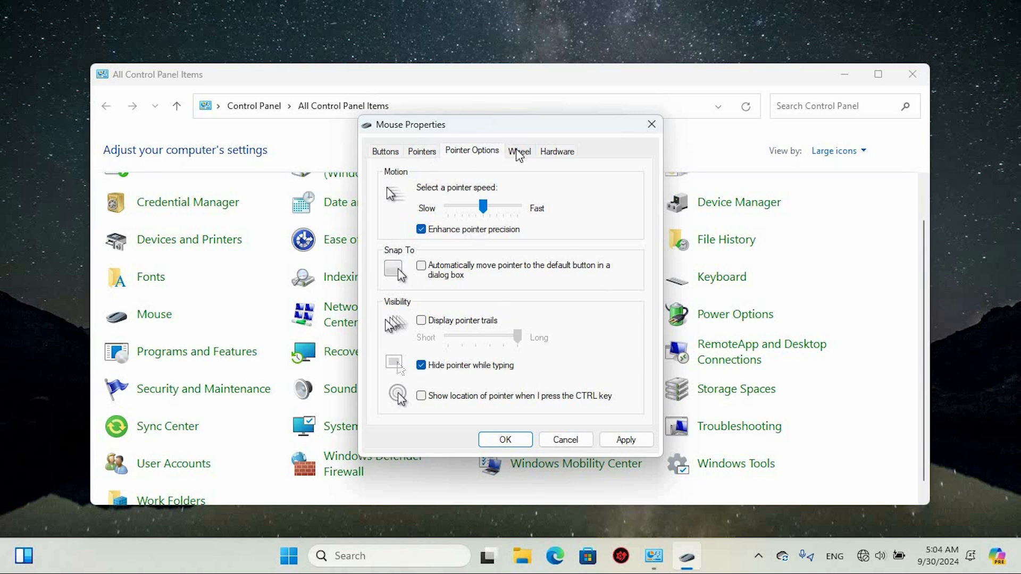
- Verify the wheel scrolls 3 lines per notch, then go to Accessibility in Settings
{"action": "left_click", "coordinate": [519, 151]}
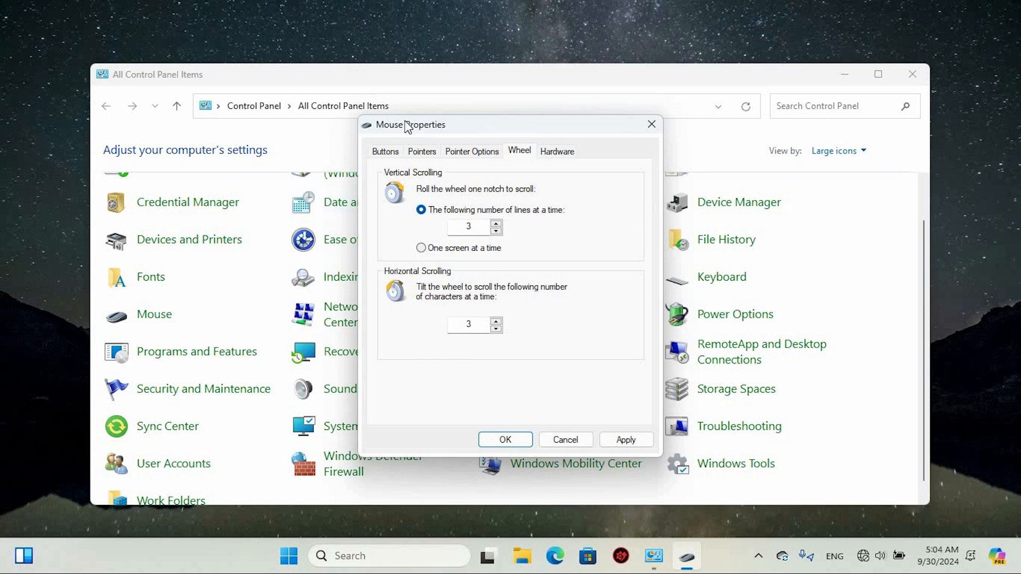
{"action": "mouse_move", "coordinate": [497, 439]}
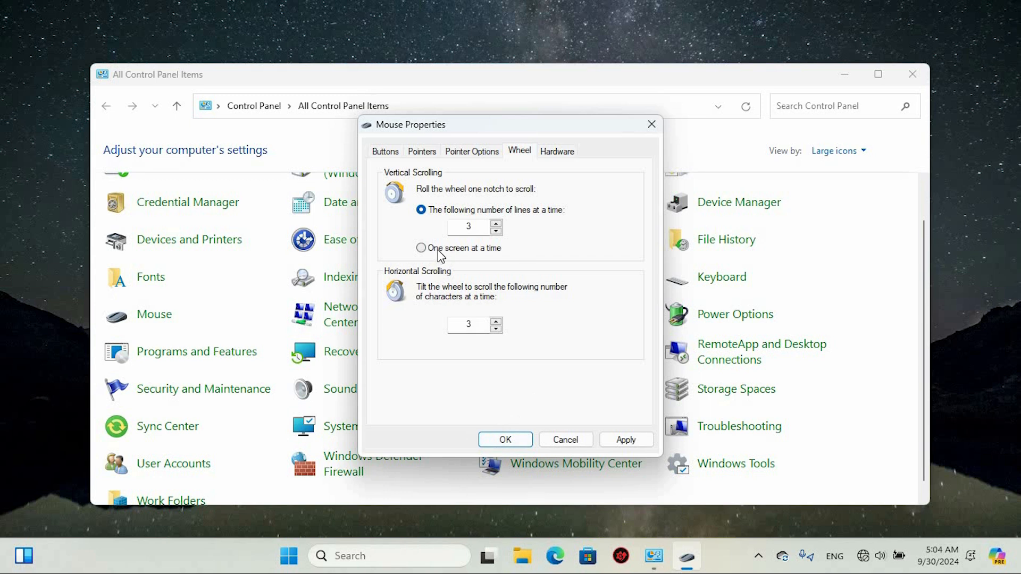
{"action": "mouse_move", "coordinate": [636, 129]}
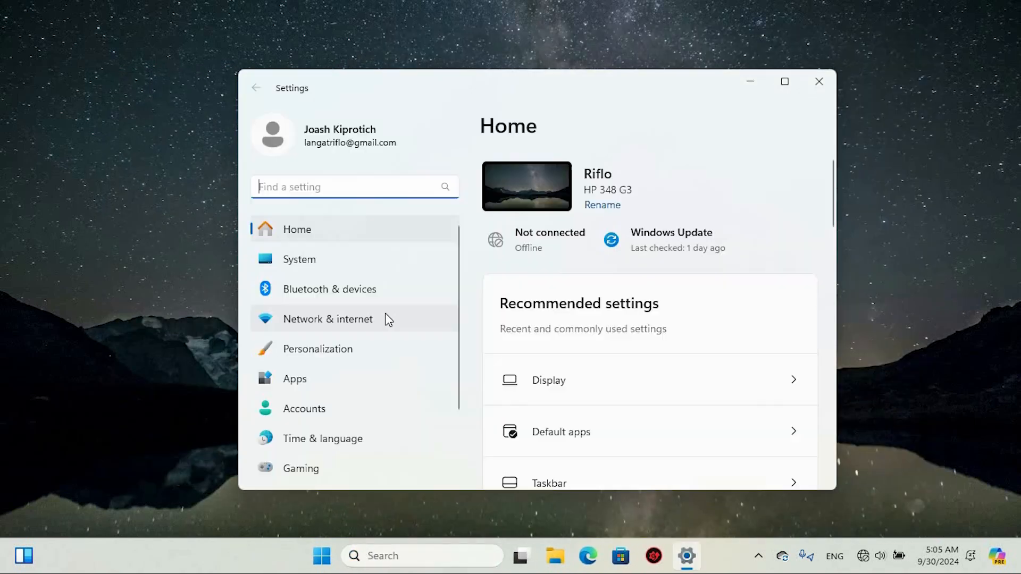
{"action": "left_click", "coordinate": [311, 410]}
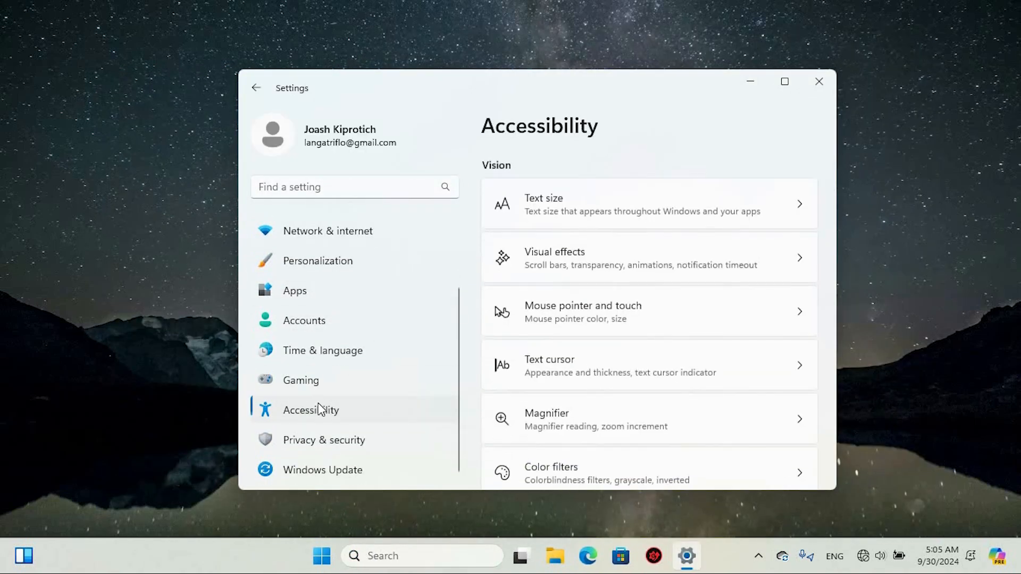
{"action": "scroll", "scroll_direction": "down", "scroll_amount": 3}
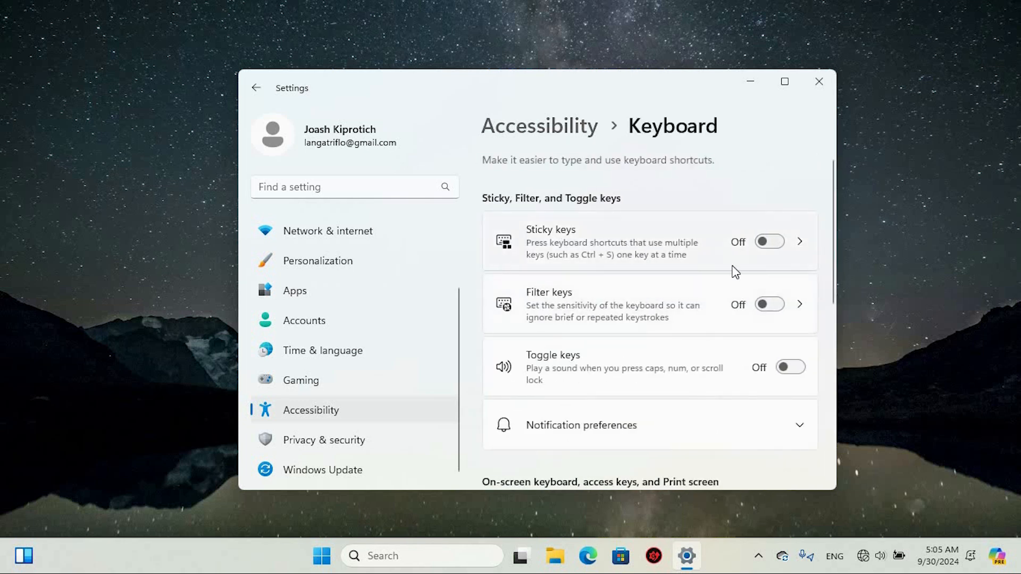
{"action": "mouse_move", "coordinate": [553, 332]}
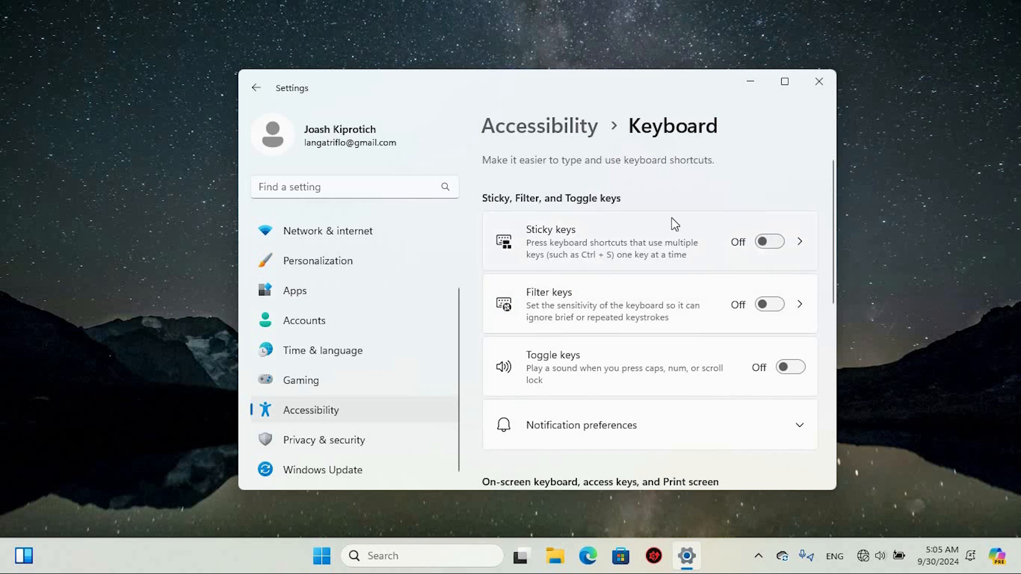
{"action": "mouse_move", "coordinate": [742, 269]}
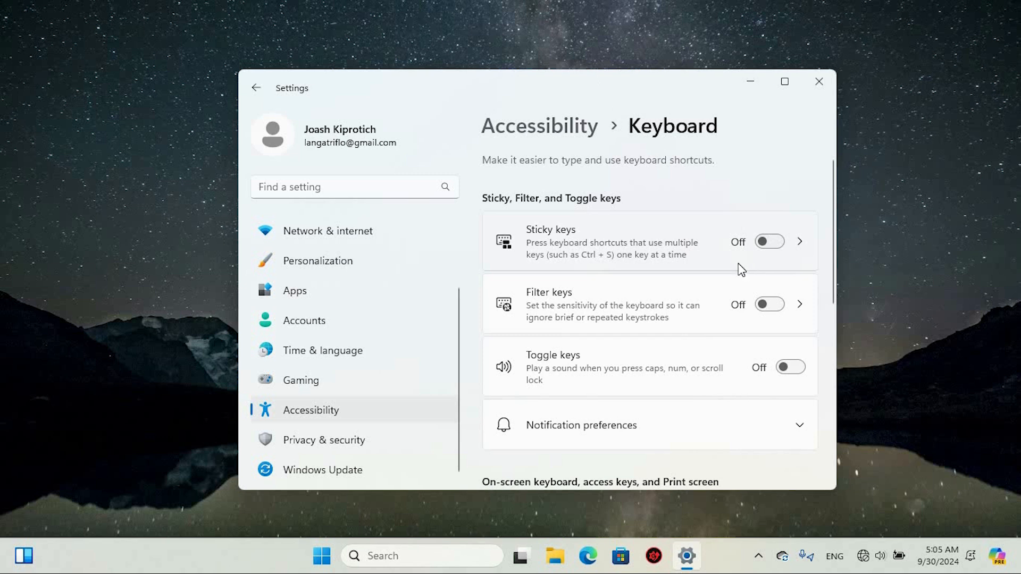
{"action": "mouse_move", "coordinate": [553, 254]}
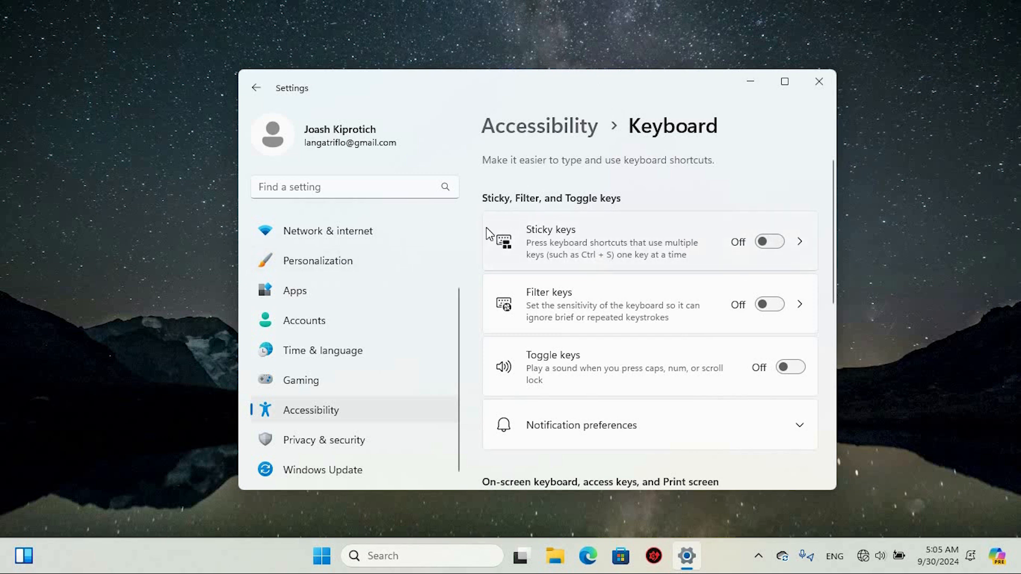
- Review the remaining Keyboard accessibility options with Sticky, Filter and Toggle keys off, then close Settings
{"action": "scroll", "scroll_direction": "down", "scroll_amount": 3}
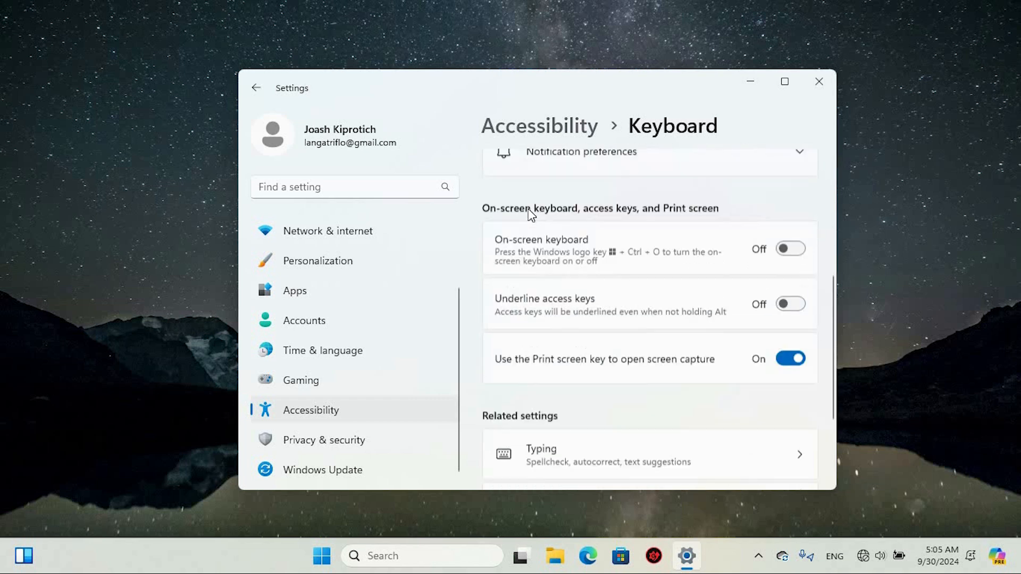
{"action": "scroll", "scroll_direction": "down", "scroll_amount": 3}
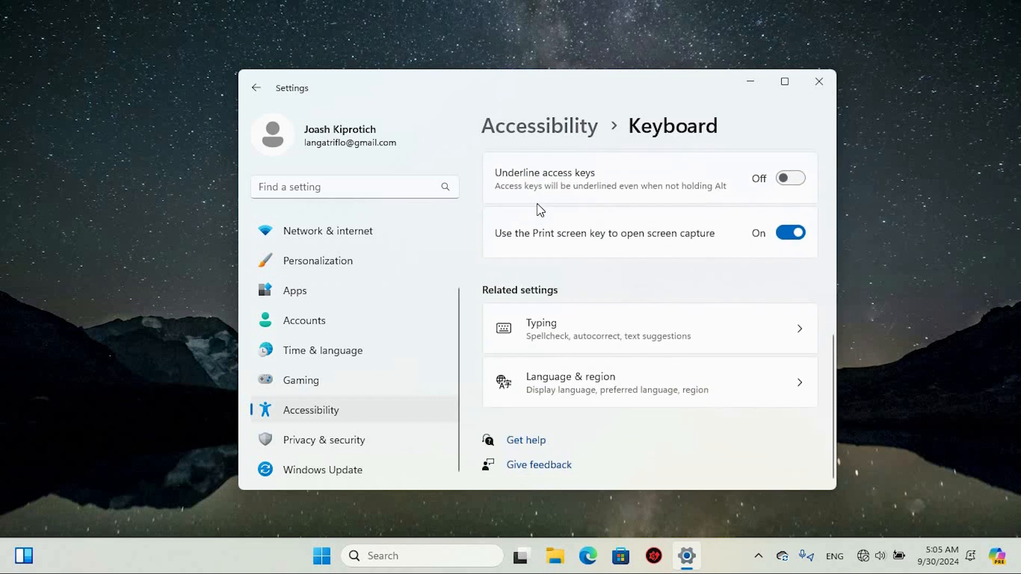
{"action": "left_click", "coordinate": [819, 82]}
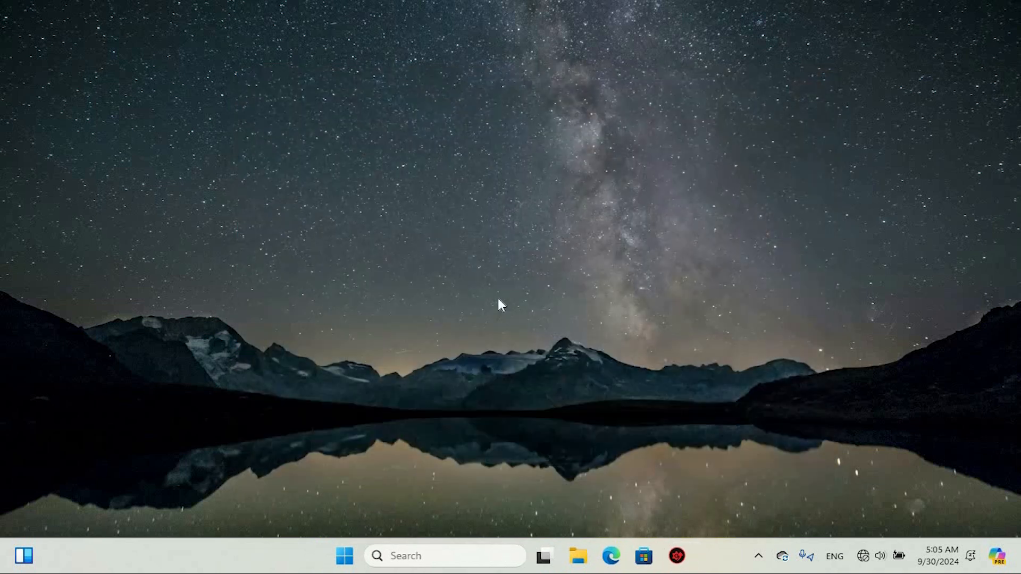